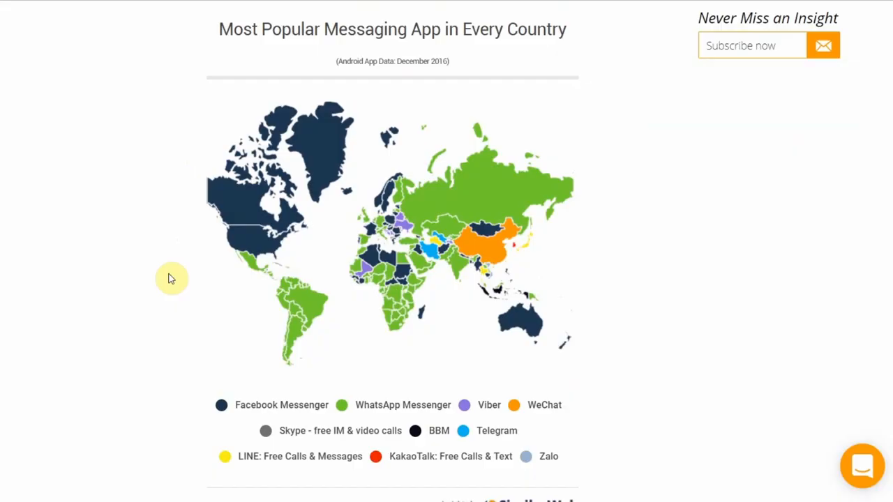
mouse_move(237, 211)
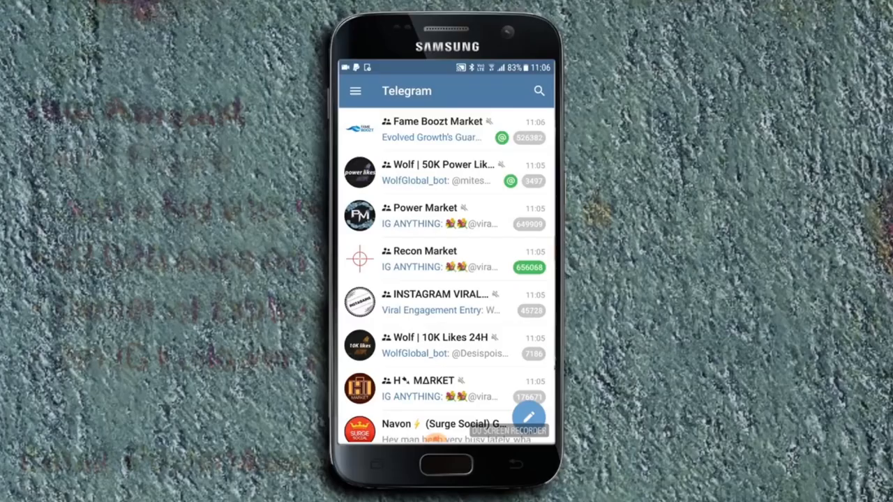
scroll("down", 3)
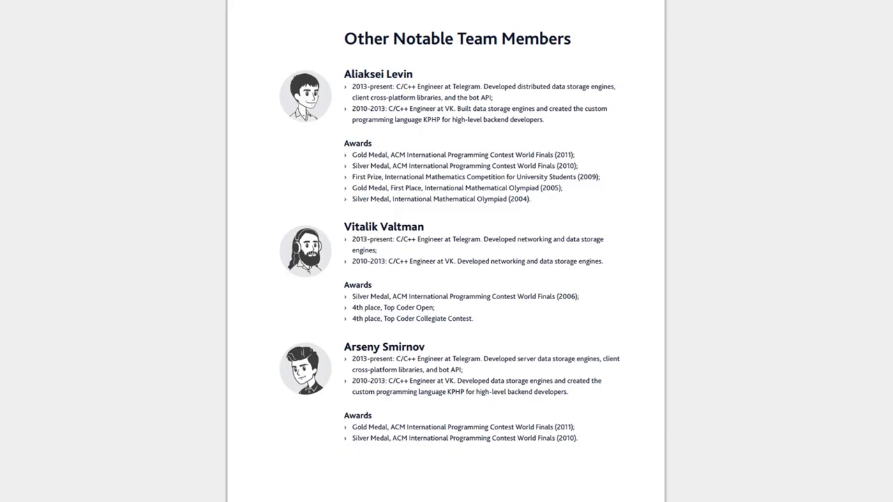
scroll("down", 3)
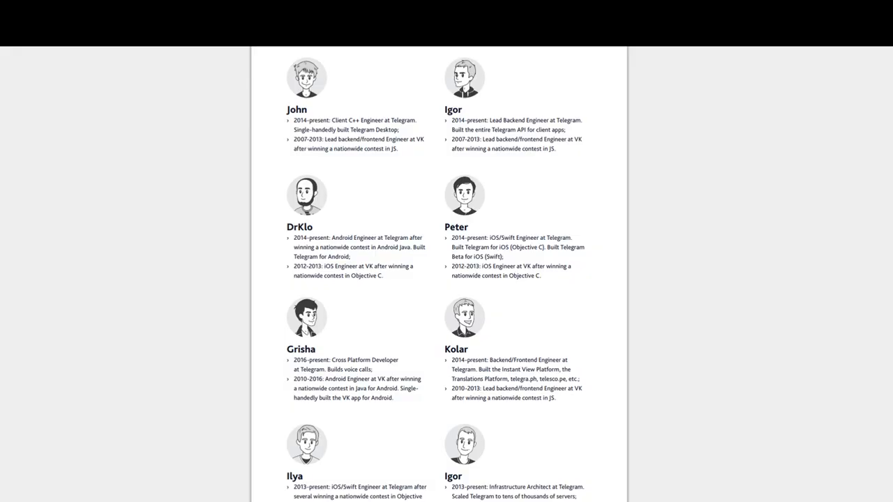
scroll("down", 3)
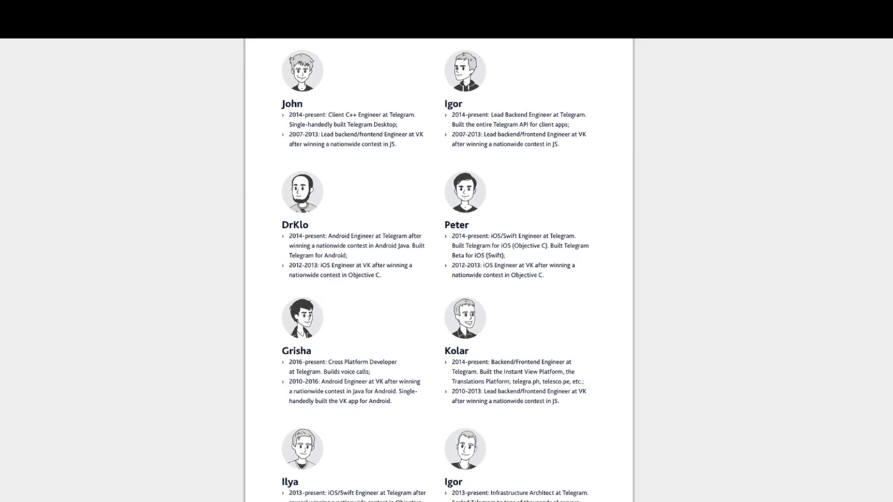